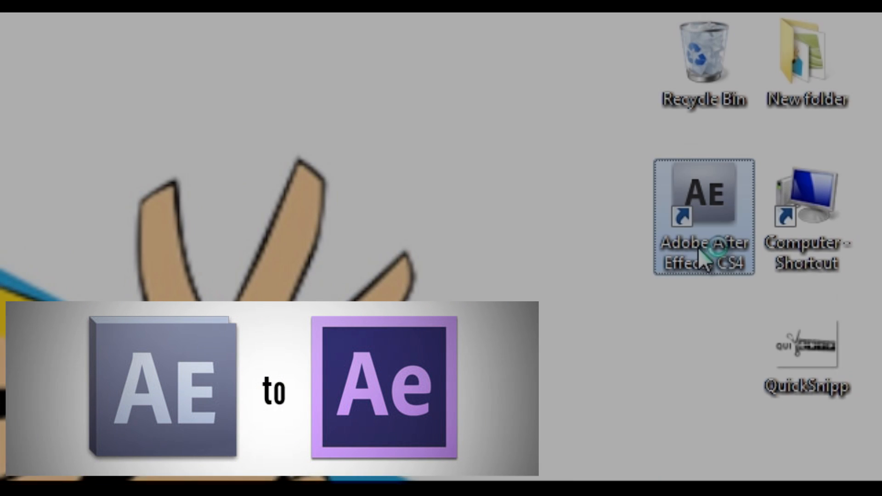
Step: Launch After Effects CS4 from the desktop shortcut and dismiss the welcome screen
{"action": "double_click", "coordinate": [704, 206]}
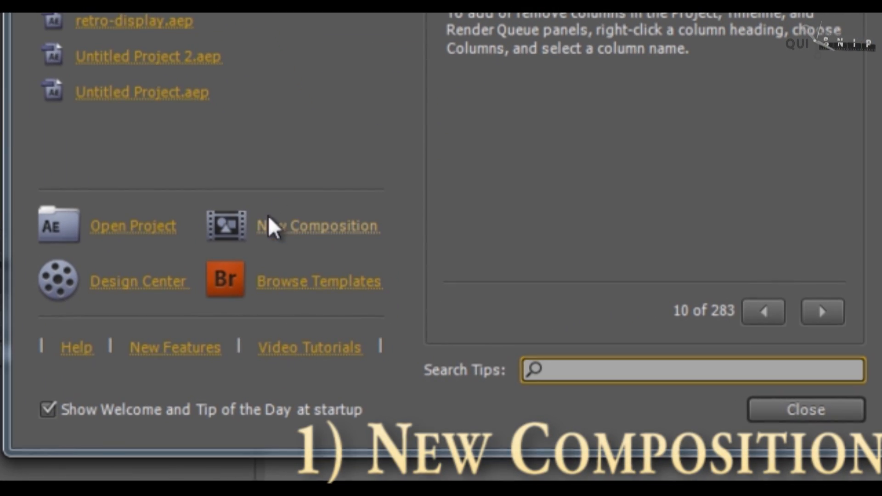
{"action": "mouse_move", "coordinate": [286, 239]}
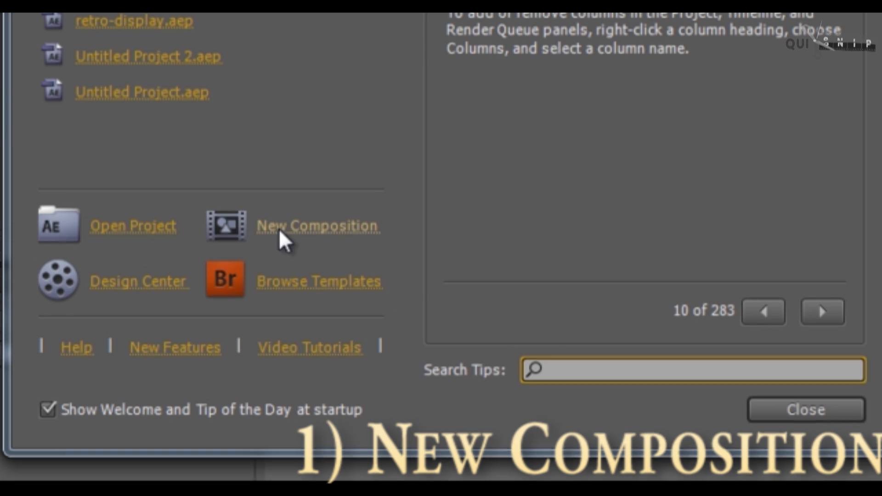
{"action": "mouse_move", "coordinate": [323, 239]}
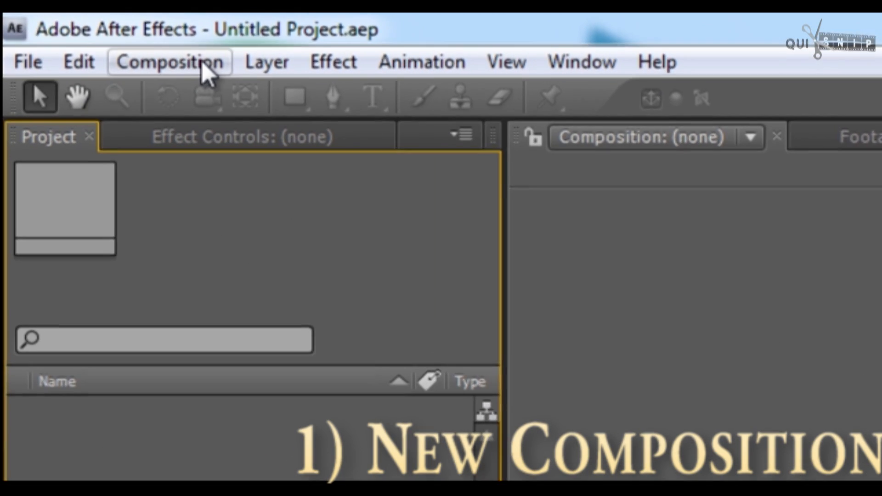
Step: Create Comp 1 with the default NTSC DV settings: 720×480, 29.97 fps, 30 seconds
{"action": "left_click", "coordinate": [170, 62]}
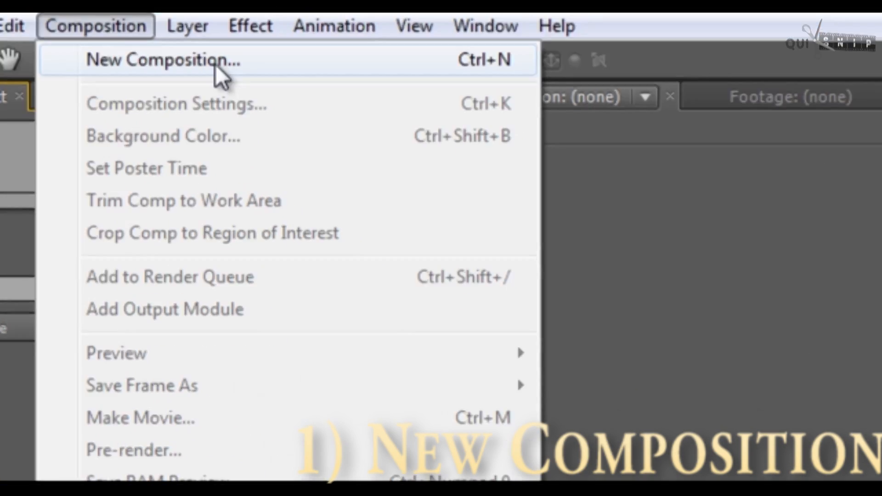
{"action": "left_click", "coordinate": [163, 60]}
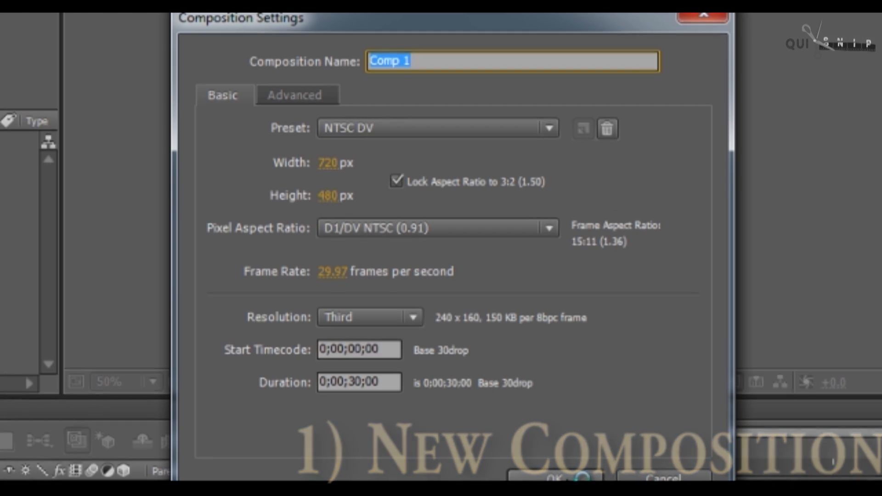
{"action": "left_click", "coordinate": [568, 478]}
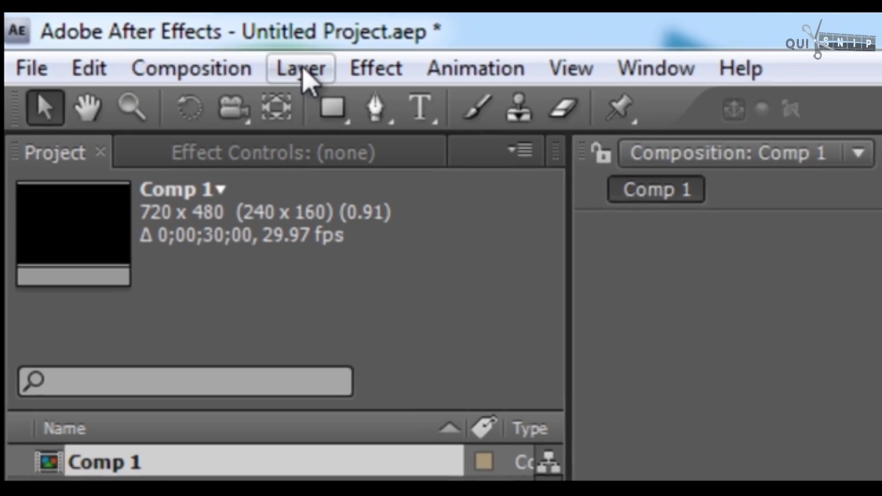
Step: Import QuickSnipp.png into the project, add it to Comp 1 and fit the viewer to the frame
{"action": "left_click", "coordinate": [31, 67]}
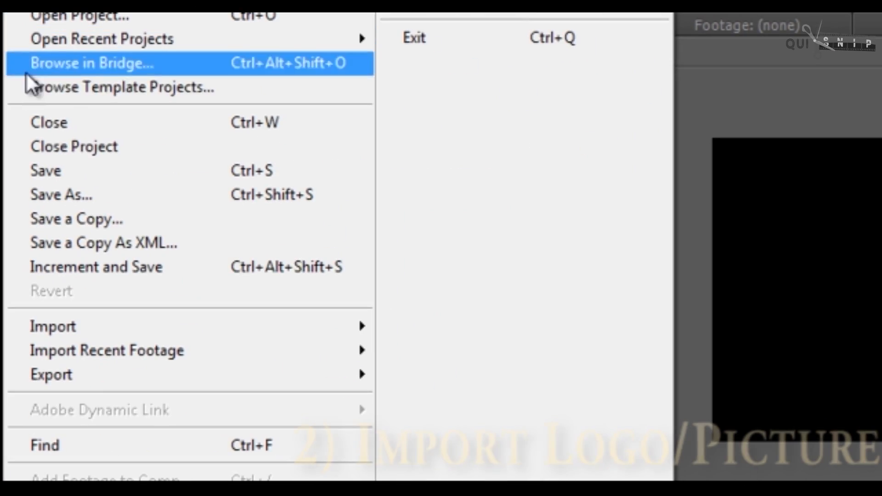
{"action": "mouse_move", "coordinate": [54, 326]}
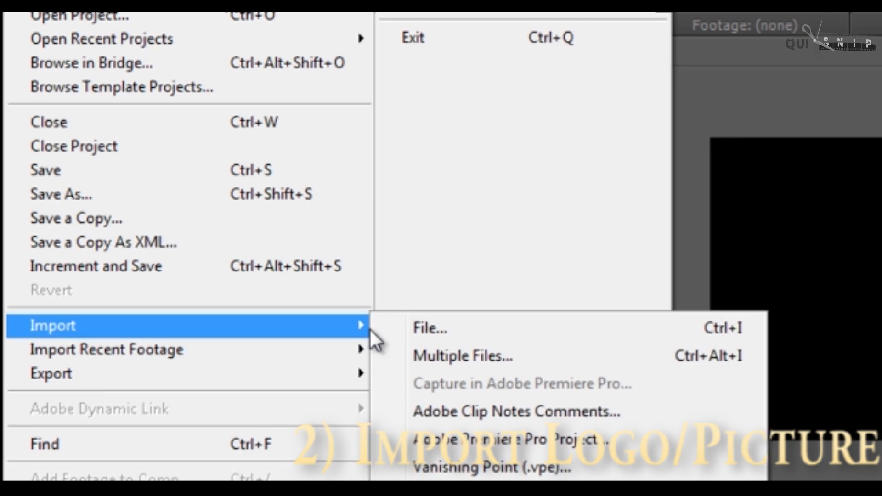
{"action": "left_click", "coordinate": [430, 328]}
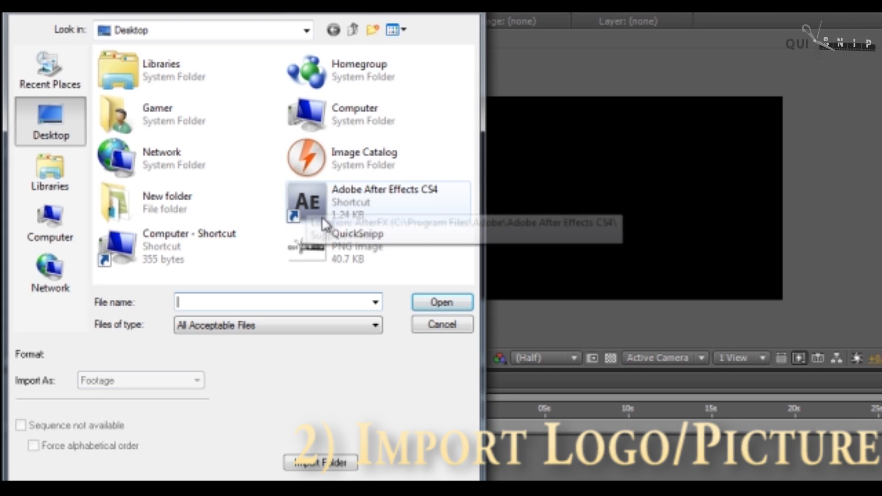
{"action": "left_click", "coordinate": [441, 303]}
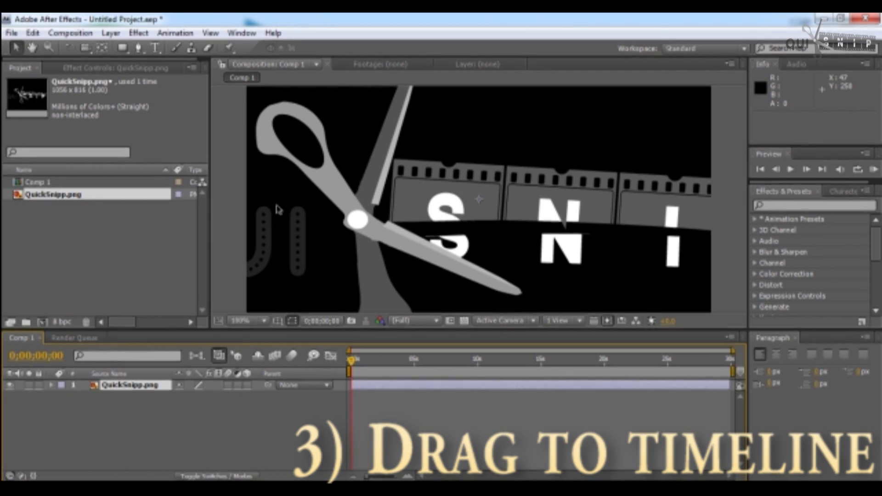
{"action": "left_click", "coordinate": [242, 321]}
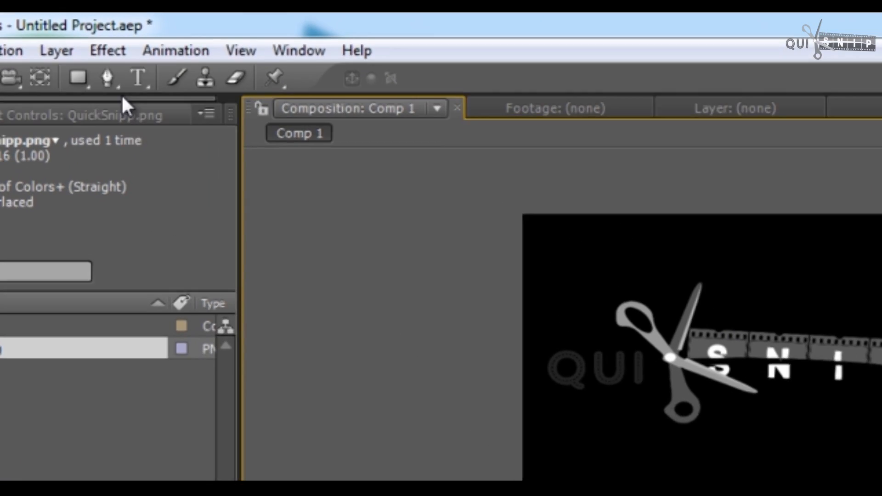
Step: Add a 720×480 Black Solid 1 layer and keep it beneath the logo layer
{"action": "left_click", "coordinate": [47, 51]}
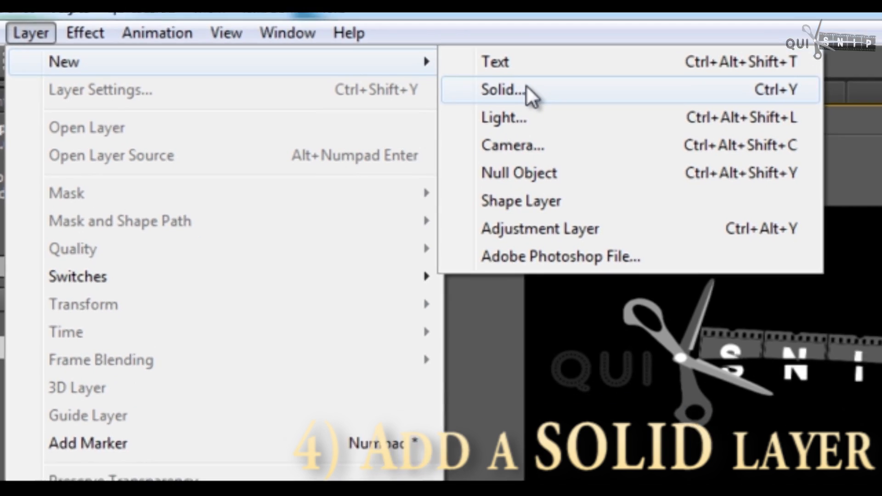
{"action": "left_click", "coordinate": [500, 89]}
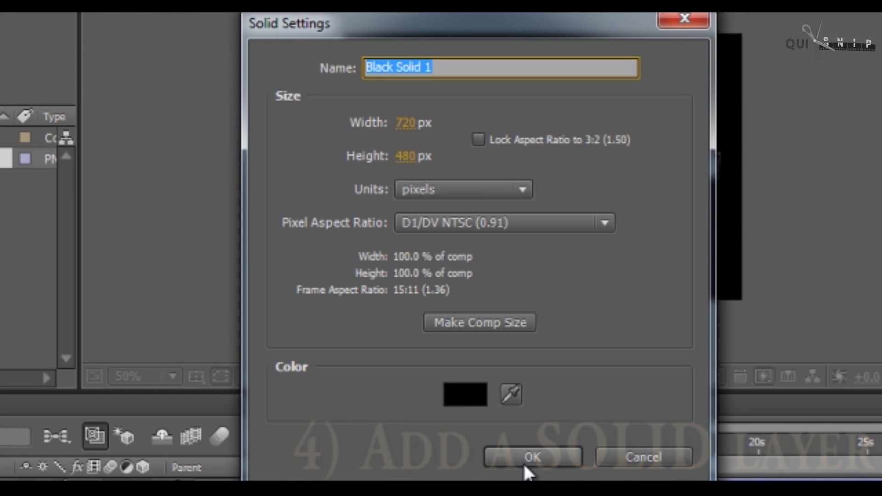
{"action": "left_click", "coordinate": [531, 457]}
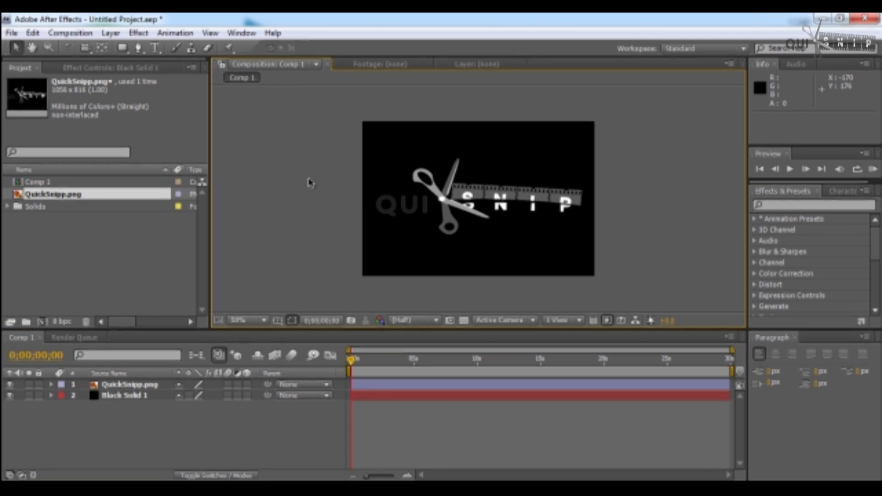
{"action": "mouse_move", "coordinate": [469, 205]}
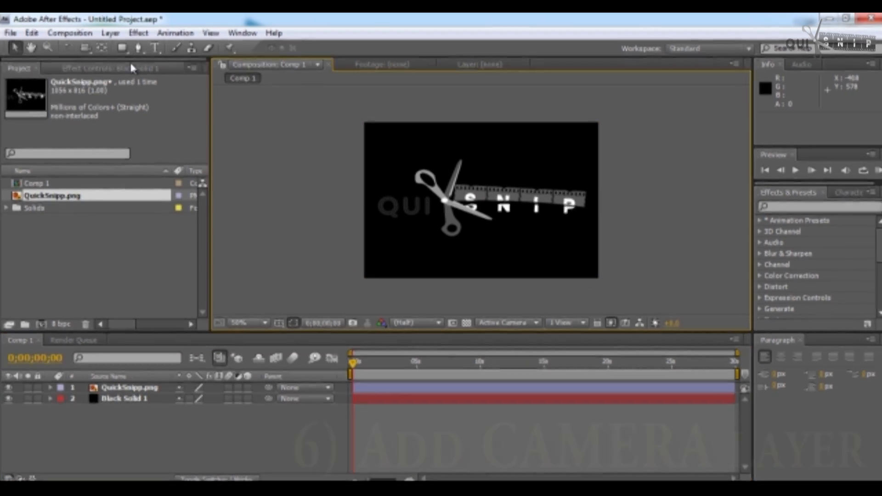
Step: Add Camera 1 with default settings and dismiss the 2D layers warning
{"action": "left_click", "coordinate": [112, 33]}
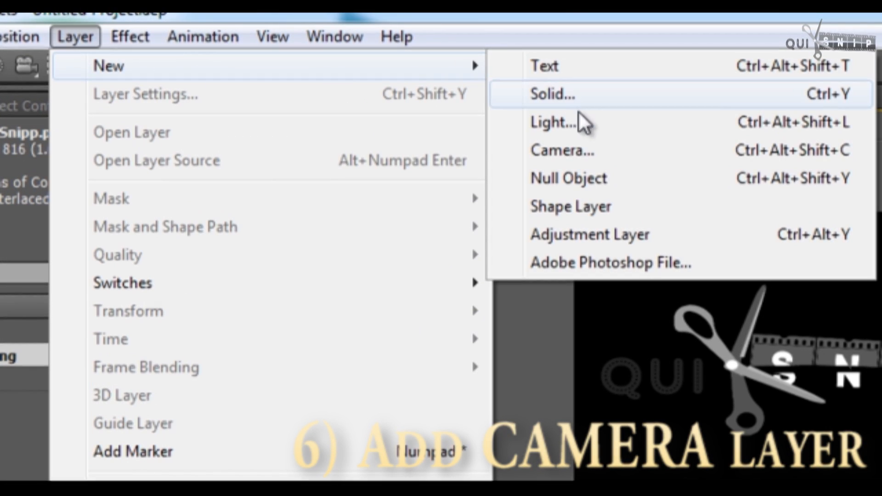
{"action": "left_click", "coordinate": [560, 150]}
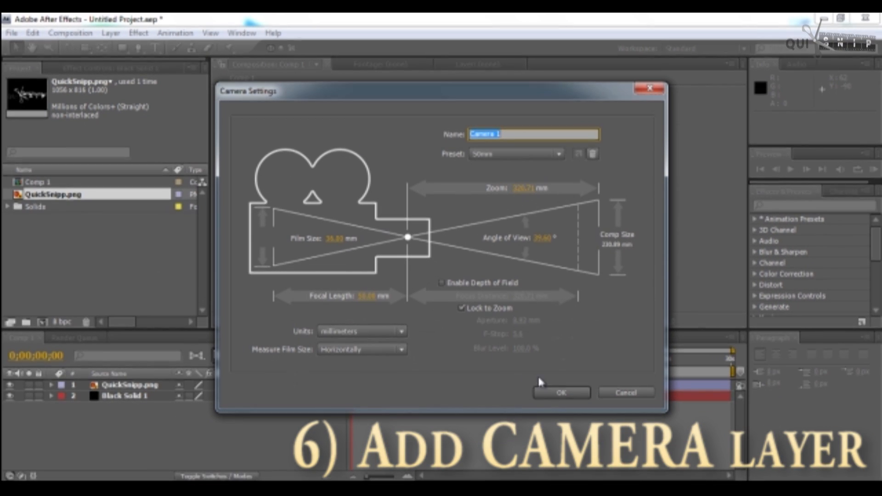
{"action": "left_click", "coordinate": [560, 392]}
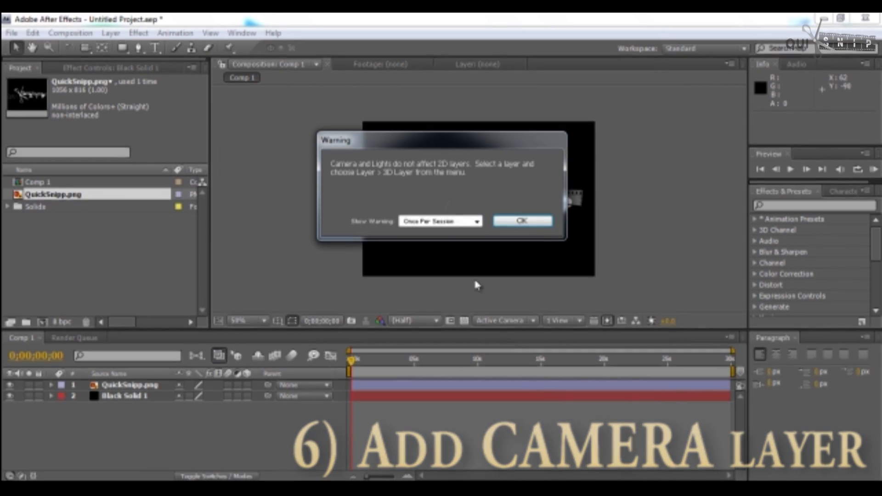
{"action": "left_click", "coordinate": [520, 220]}
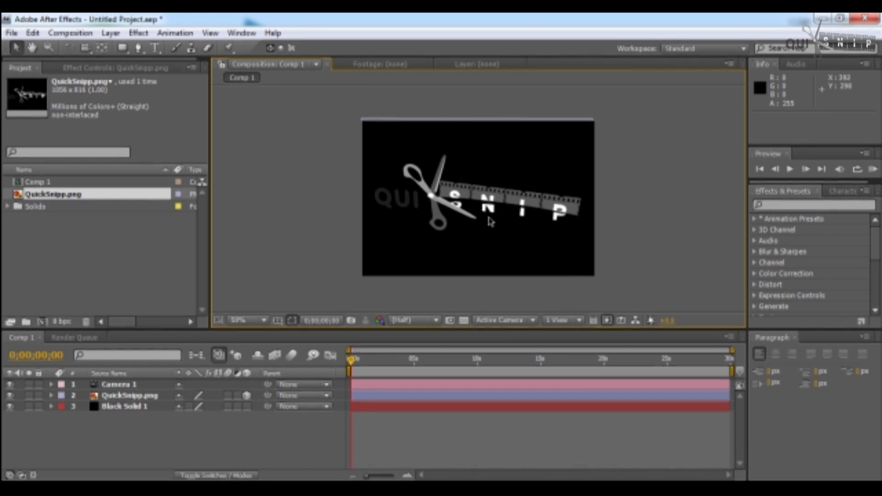
{"action": "mouse_move", "coordinate": [433, 166]}
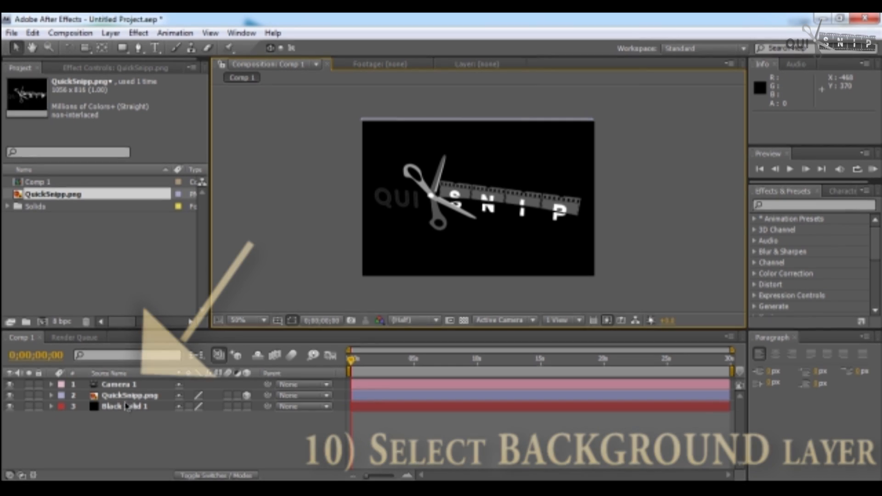
Step: Apply the Synthetics Orange Streaks preset to Black Solid 1 and scrub to preview the streaks
{"action": "left_click", "coordinate": [129, 406]}
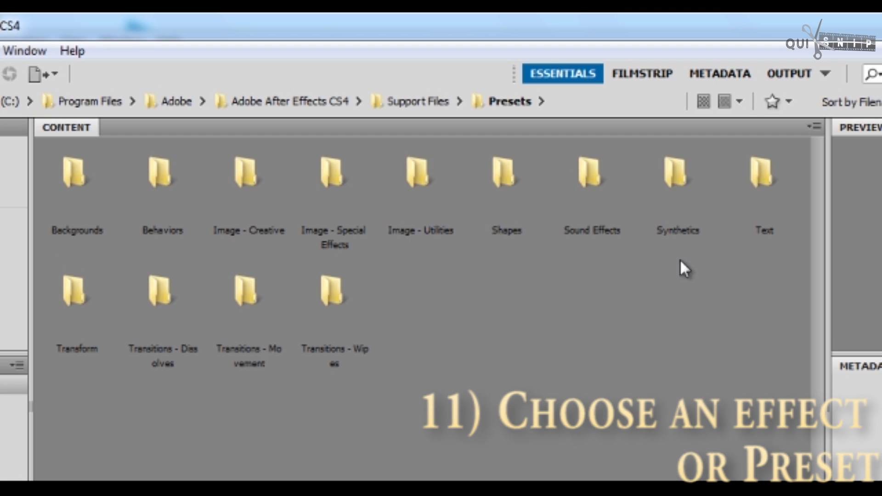
{"action": "mouse_move", "coordinate": [668, 214]}
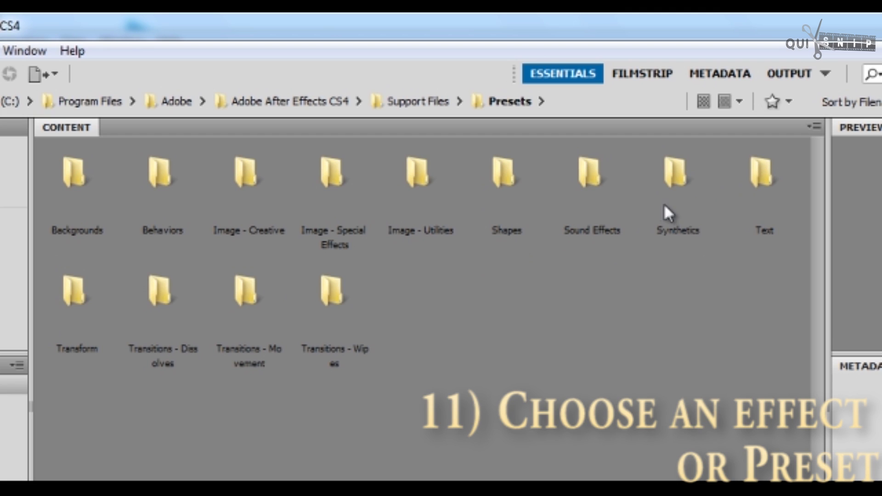
{"action": "double_click", "coordinate": [677, 175]}
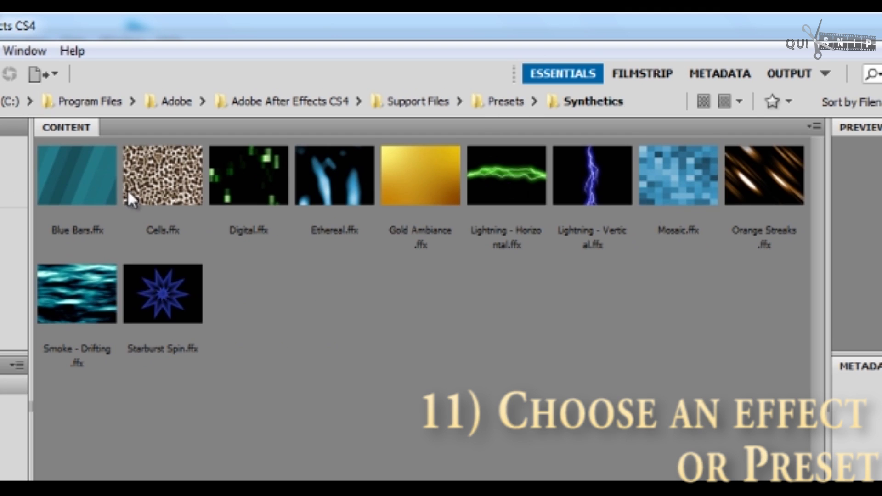
{"action": "mouse_move", "coordinate": [755, 204]}
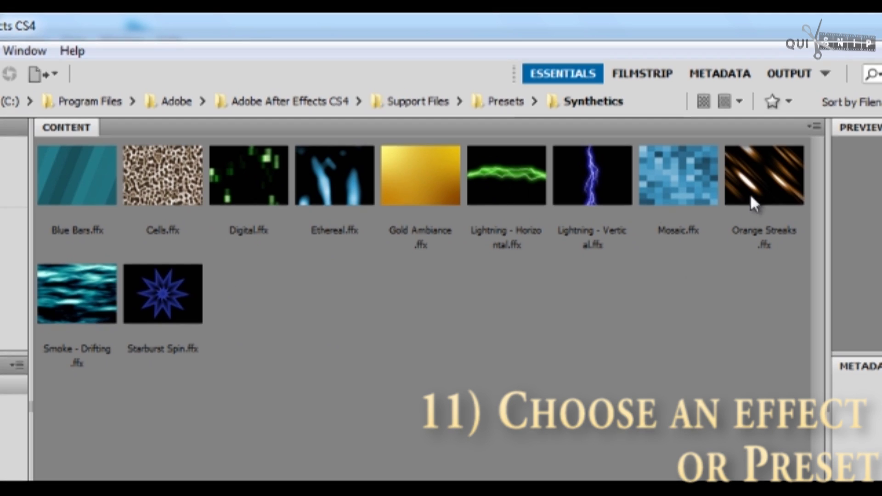
{"action": "left_click", "coordinate": [762, 175]}
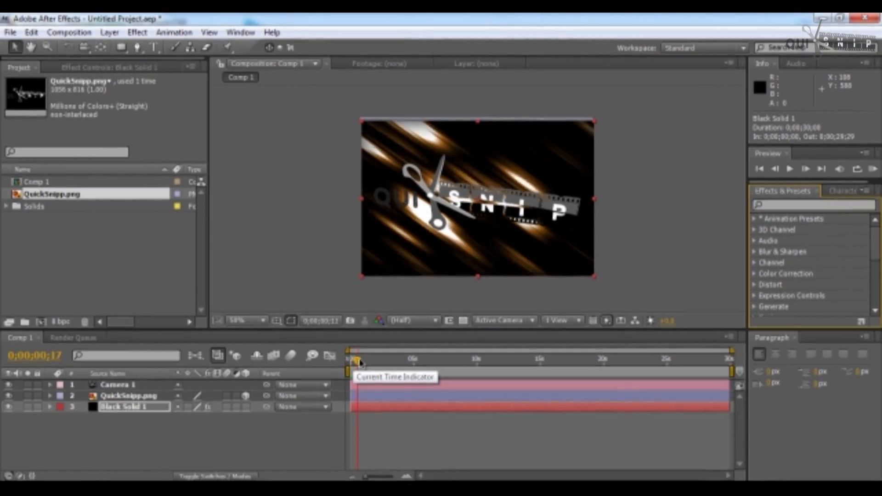
{"action": "left_click_drag", "start_coordinate": [352, 359], "coordinate": [400, 359]}
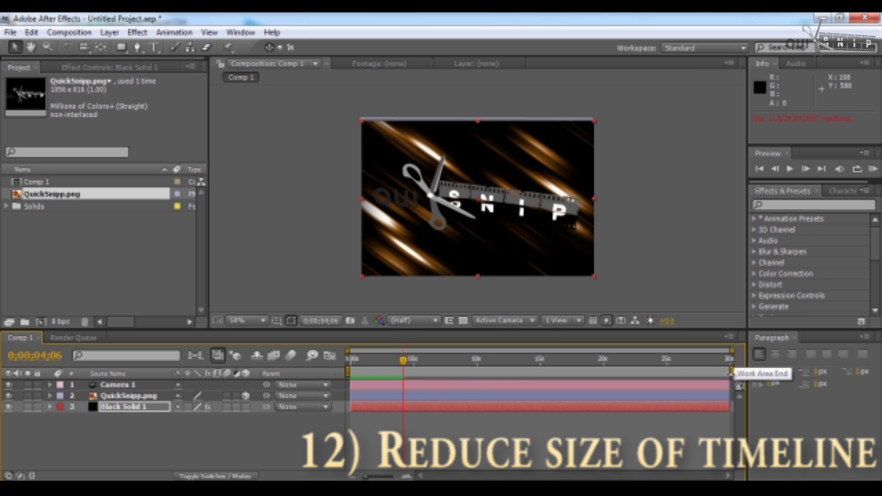
Step: Pull the Work Area End back to about 4 seconds and preview the shortened range
{"action": "left_click_drag", "start_coordinate": [739, 373], "coordinate": [410, 373]}
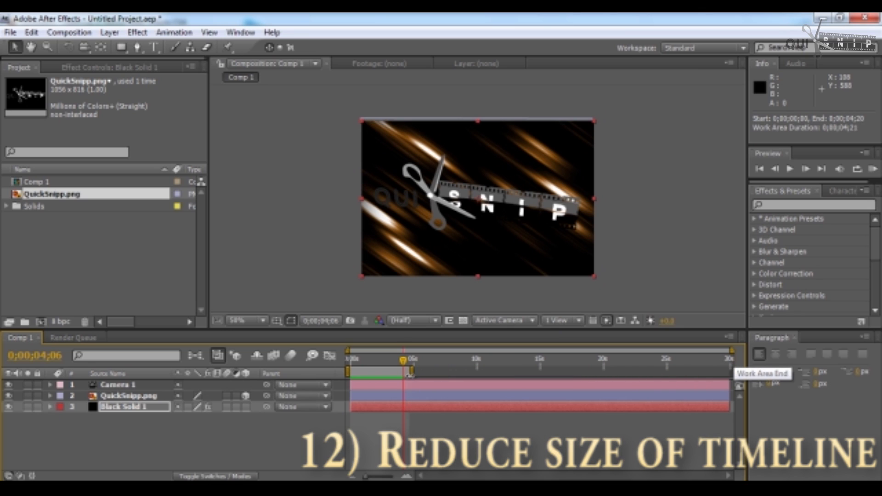
{"action": "left_click_drag", "start_coordinate": [411, 357], "coordinate": [403, 360]}
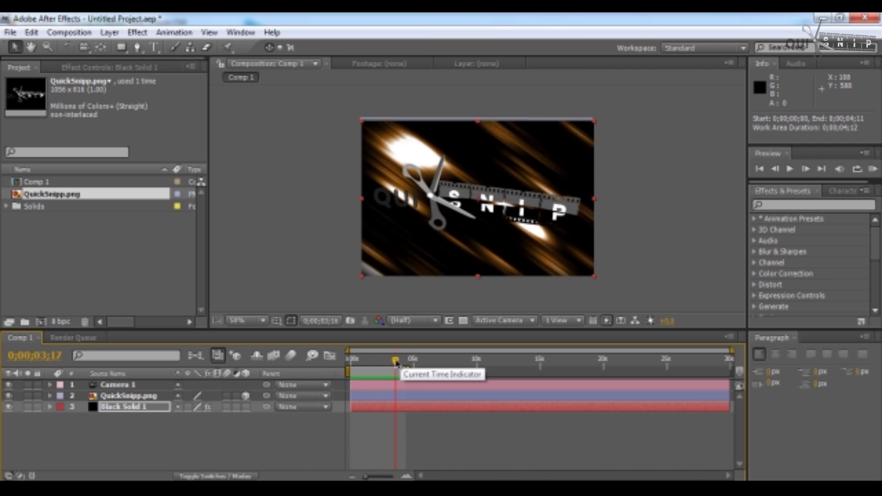
{"action": "left_click_drag", "start_coordinate": [397, 362], "coordinate": [352, 363]}
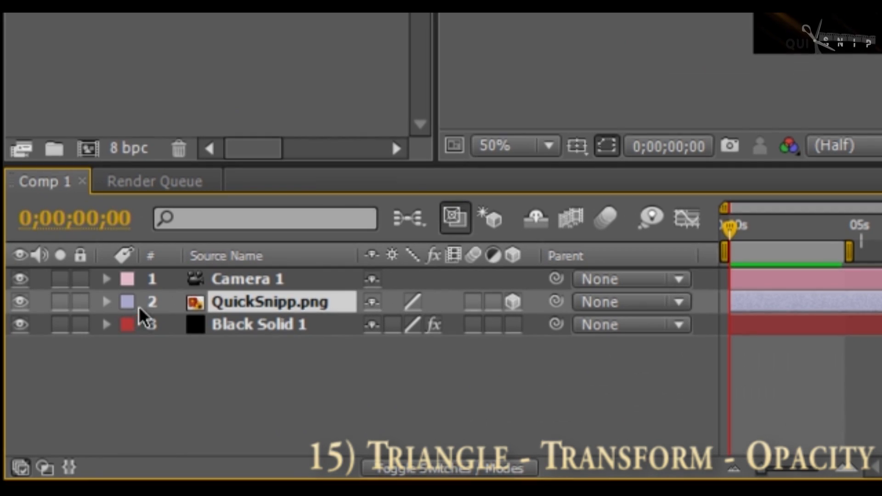
Step: Set the logo's Opacity to 0% with a keyframe at the start of the timeline
{"action": "left_click", "coordinate": [107, 302]}
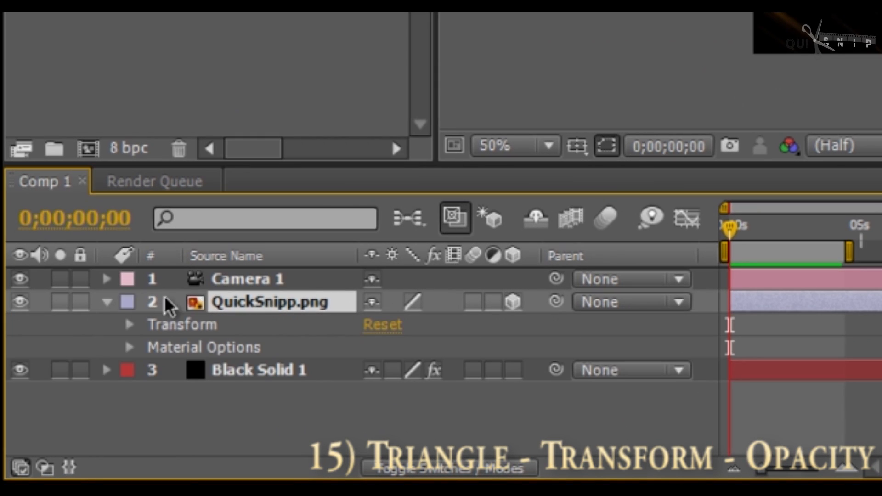
{"action": "left_click", "coordinate": [128, 324]}
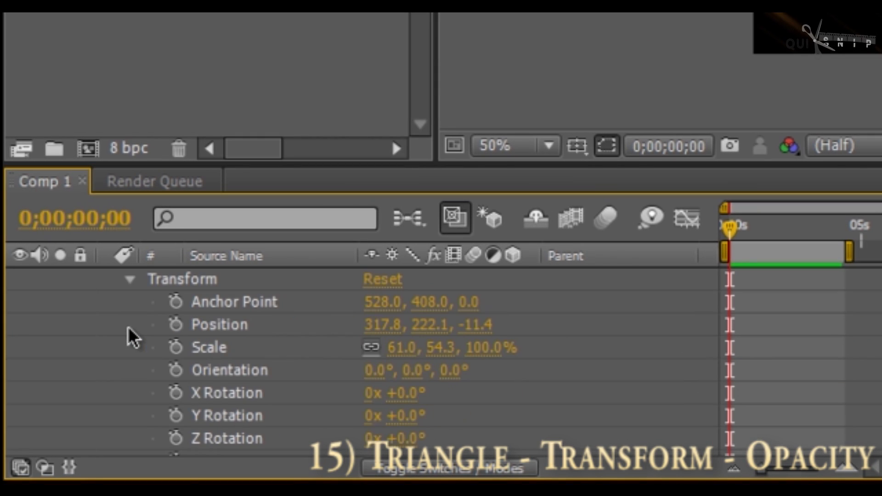
{"action": "mouse_move", "coordinate": [141, 332]}
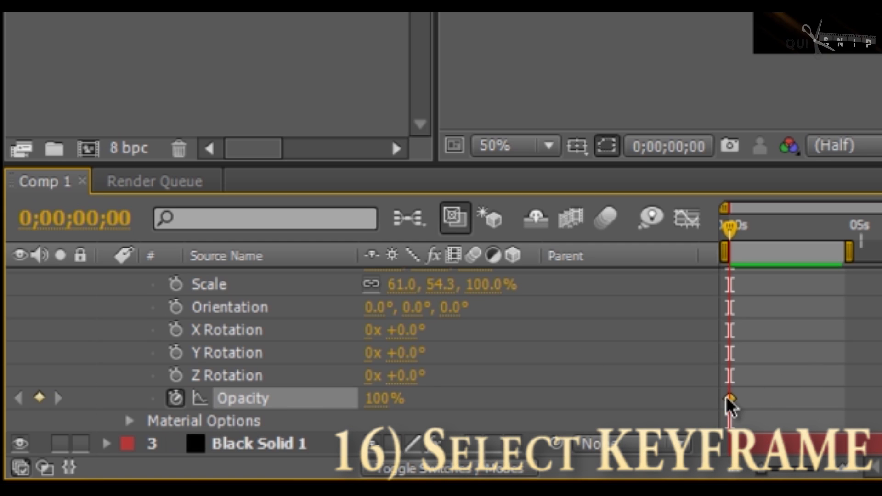
{"action": "left_click", "coordinate": [729, 398]}
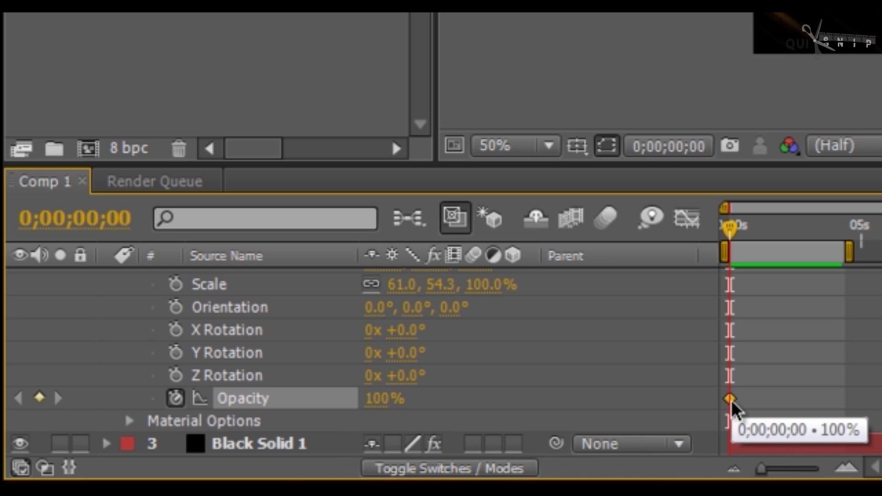
{"action": "mouse_move", "coordinate": [673, 414]}
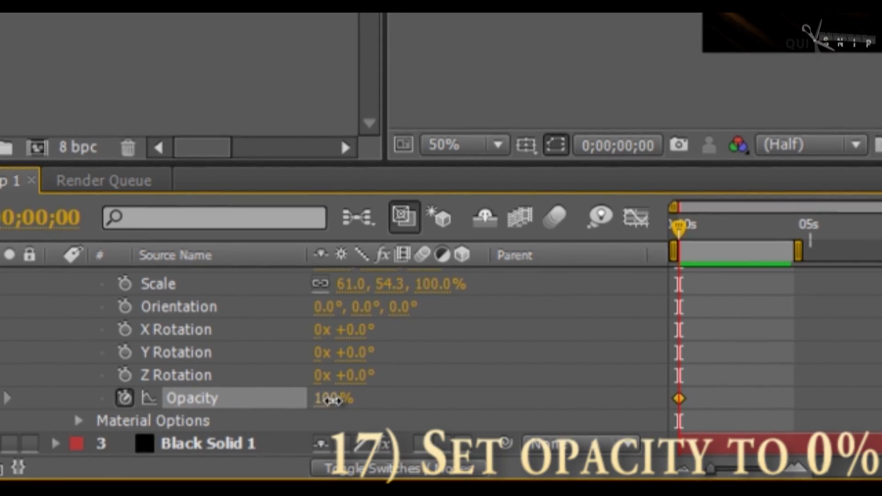
{"action": "type", "text": "0"}
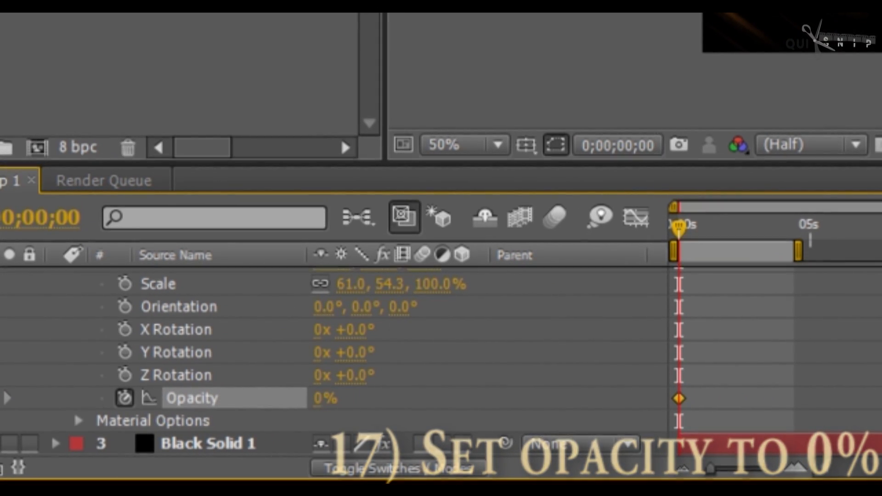
Step: Bring Opacity to 100% at about 4 seconds and preview the fade-in
{"action": "left_click_drag", "start_coordinate": [677, 231], "coordinate": [683, 230]}
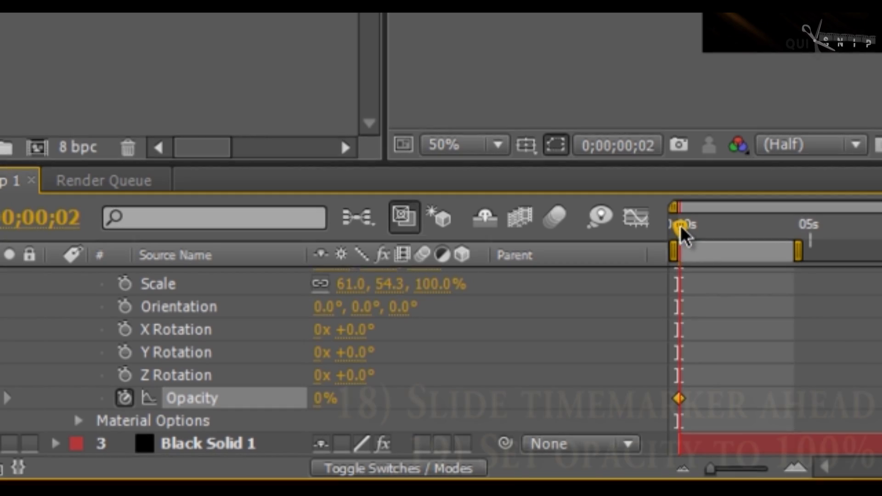
{"action": "left_click_drag", "start_coordinate": [680, 224], "coordinate": [776, 224]}
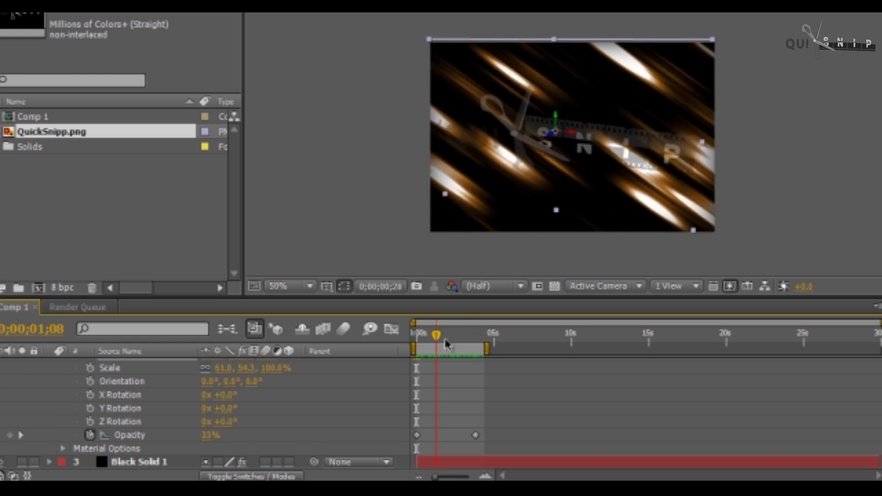
{"action": "left_click_drag", "start_coordinate": [437, 334], "coordinate": [417, 334]}
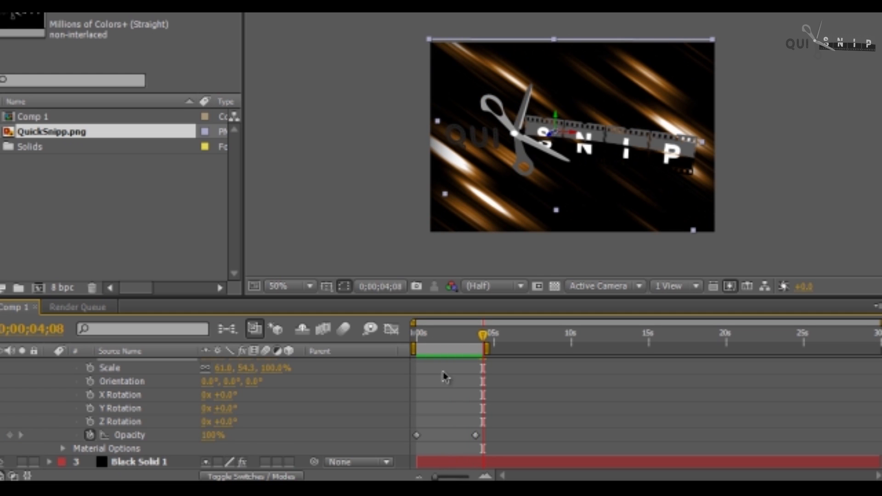
{"action": "left_click", "coordinate": [453, 436]}
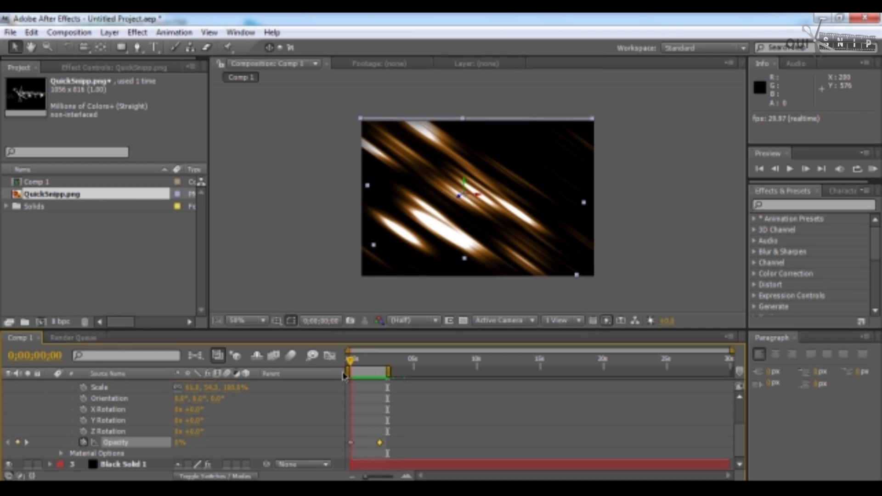
{"action": "mouse_move", "coordinate": [649, 321]}
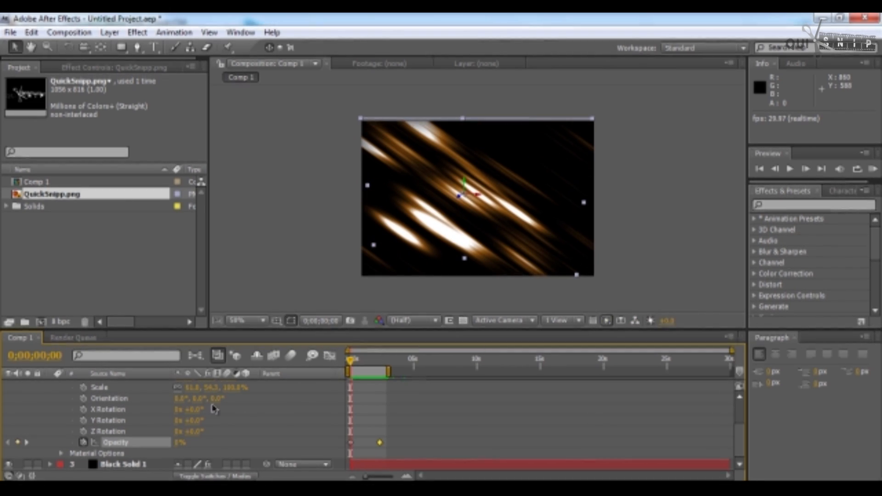
Step: Apply Lens Blur to the logo, keyframe its Iris Radius across the fade and preview the result
{"action": "left_click", "coordinate": [60, 387]}
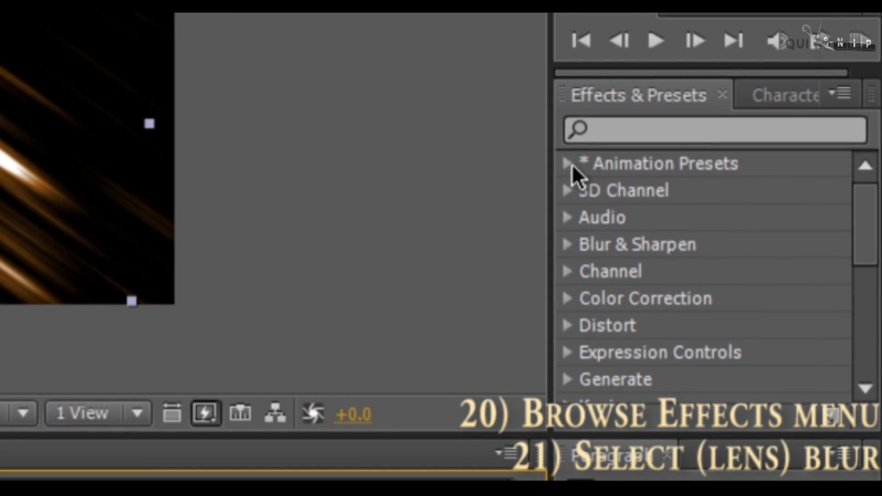
{"action": "left_click", "coordinate": [568, 244]}
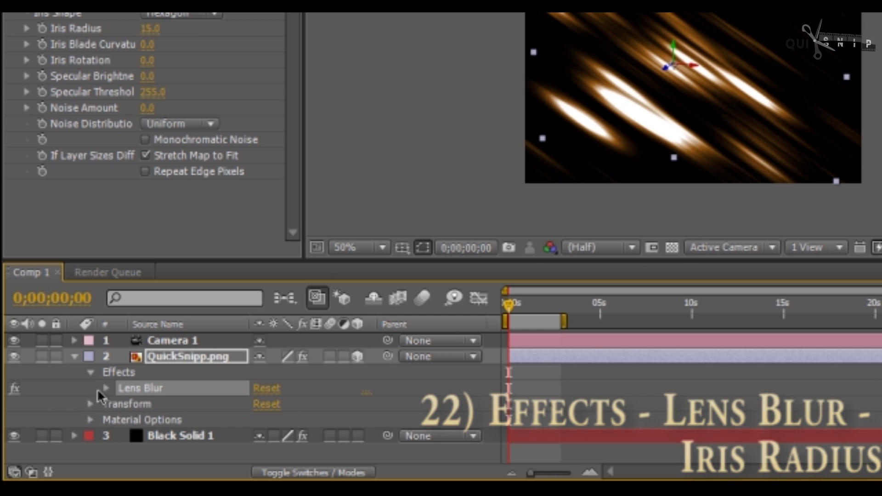
{"action": "left_click", "coordinate": [106, 388]}
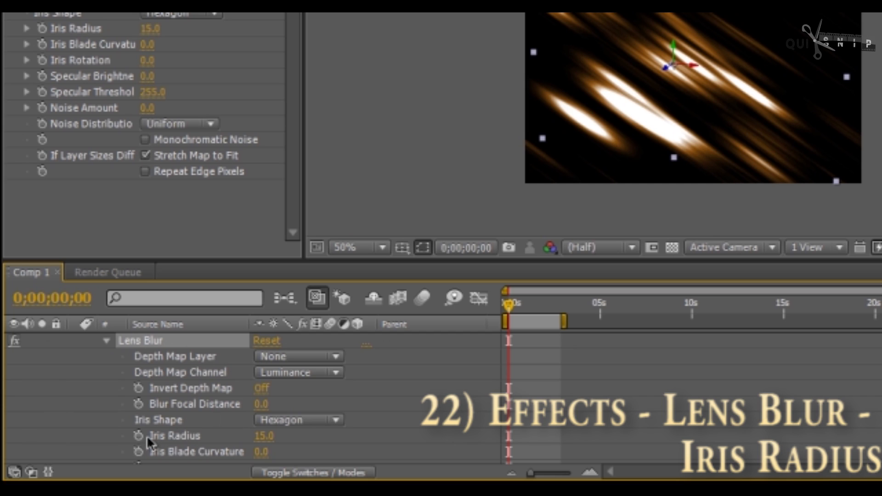
{"action": "left_click", "coordinate": [137, 435]}
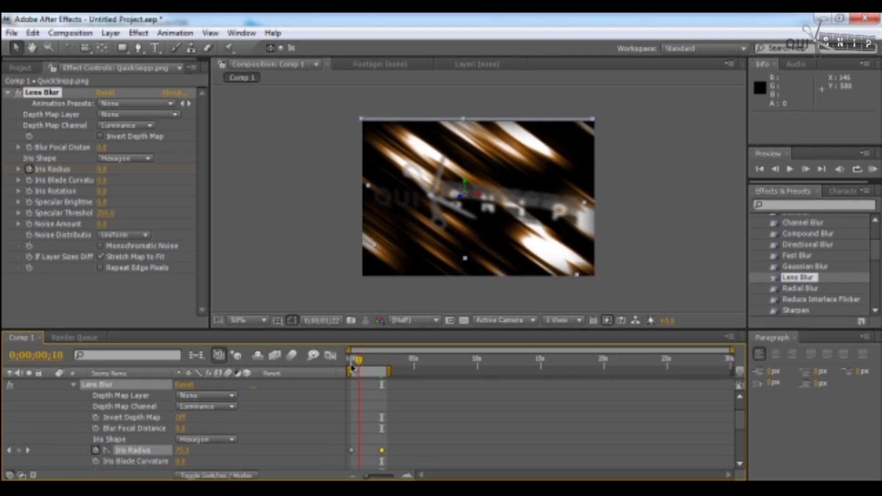
{"action": "left_click_drag", "start_coordinate": [358, 358], "coordinate": [349, 358]}
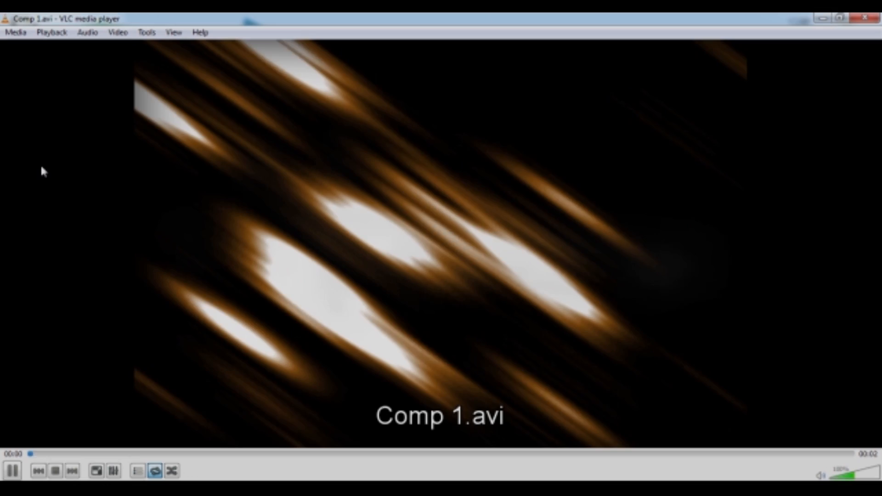
{"action": "mouse_move", "coordinate": [119, 175]}
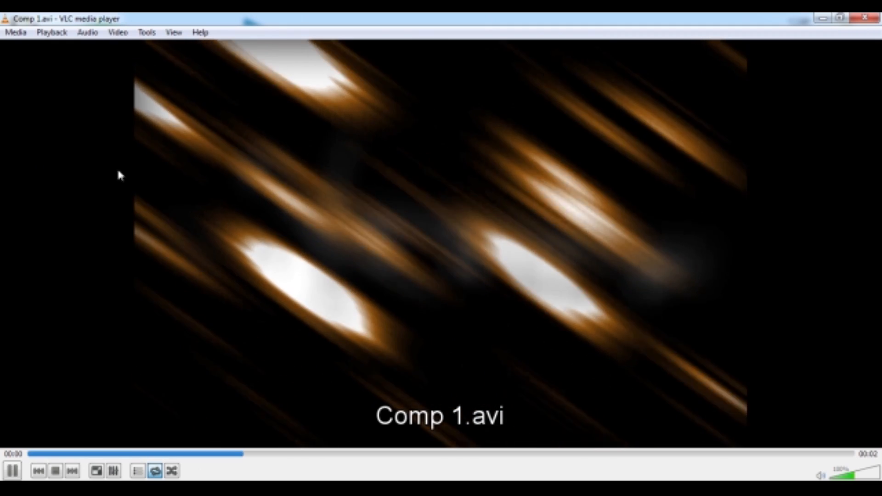